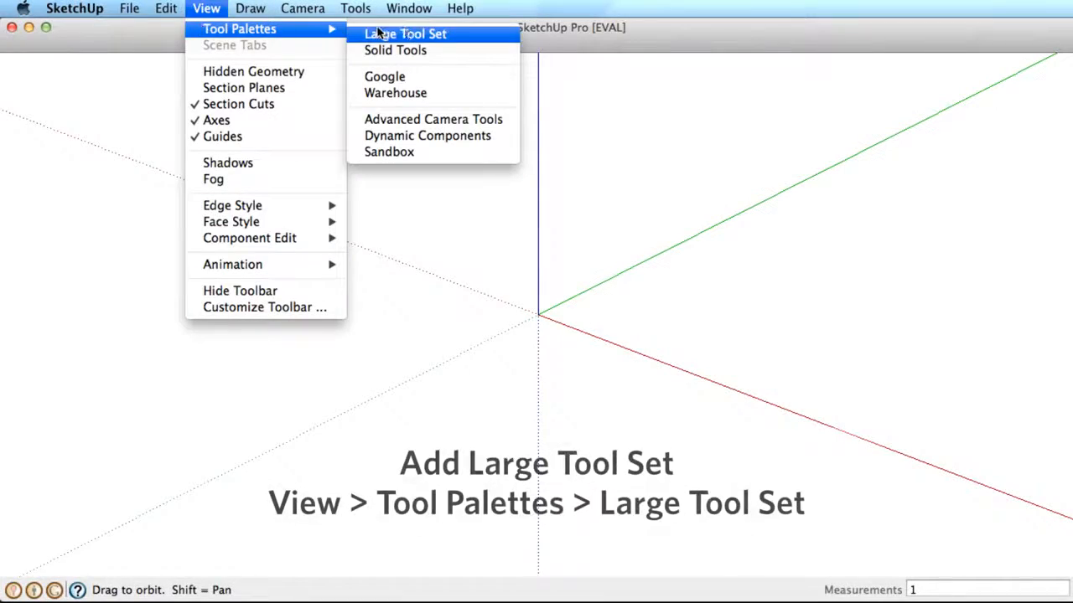
- Add the Large Tool Set palette from the View > Tool Palettes menu
{"action": "left_click", "coordinate": [404, 33]}
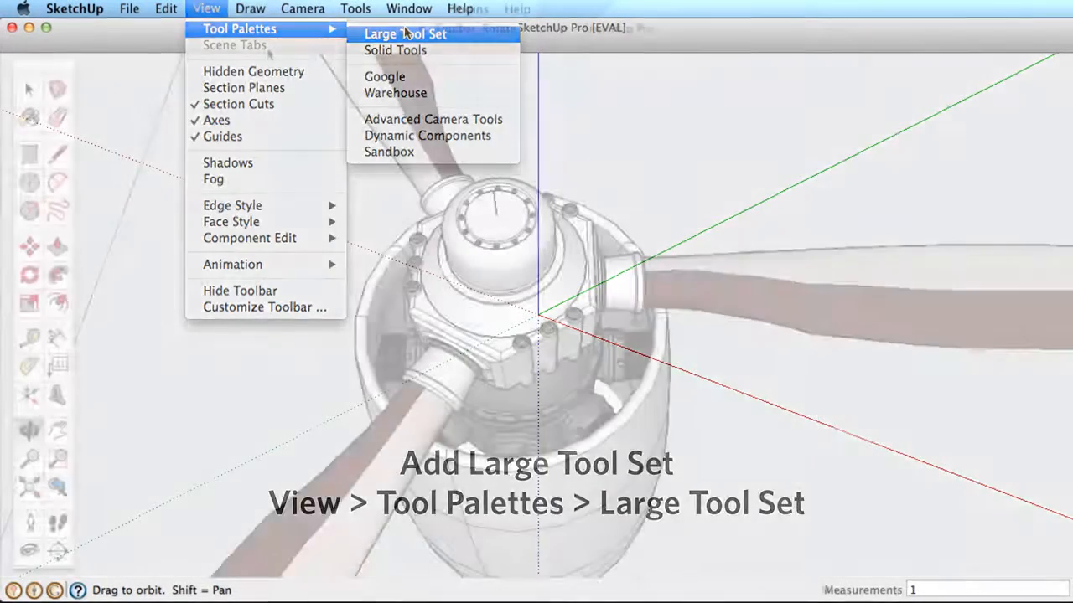
{"action": "left_click", "coordinate": [405, 34]}
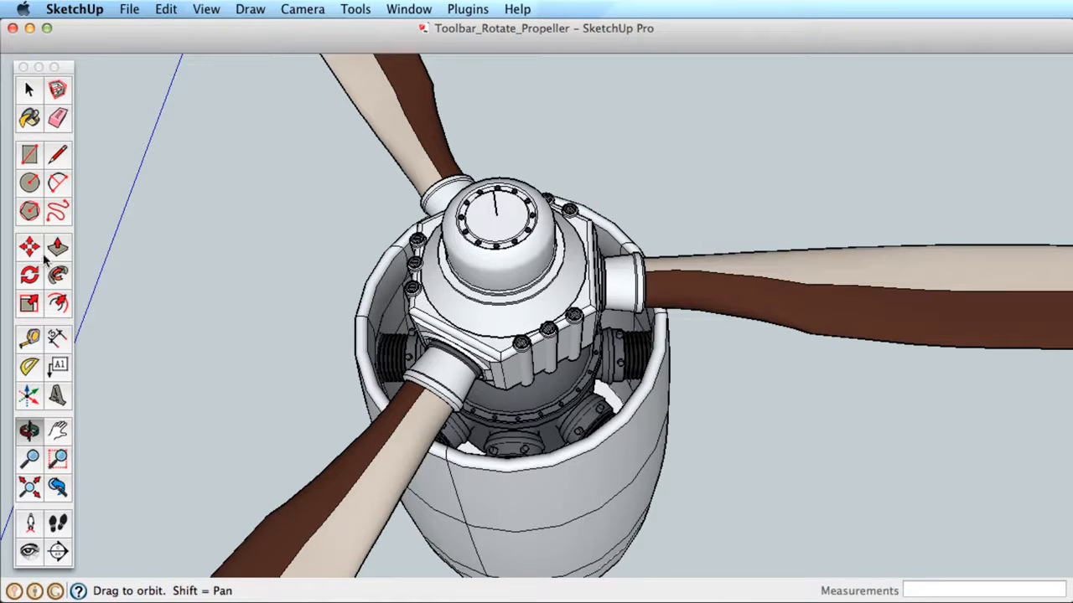
- With Rotate active, face the hub and place the rotation centre at its middle
{"action": "left_click", "coordinate": [27, 275]}
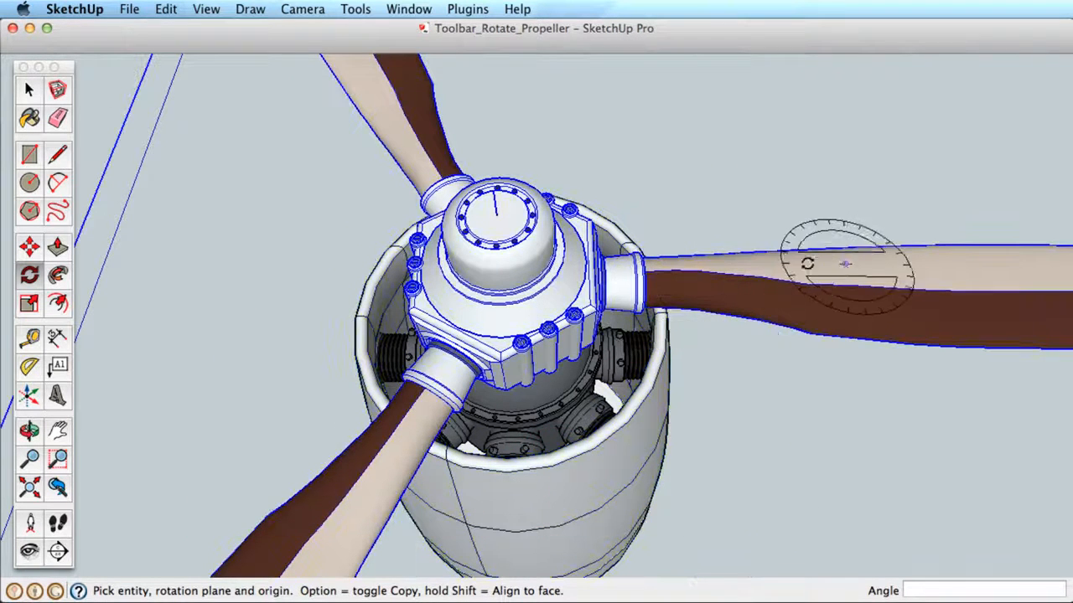
{"action": "left_click_drag", "start_coordinate": [846, 265], "coordinate": [477, 259]}
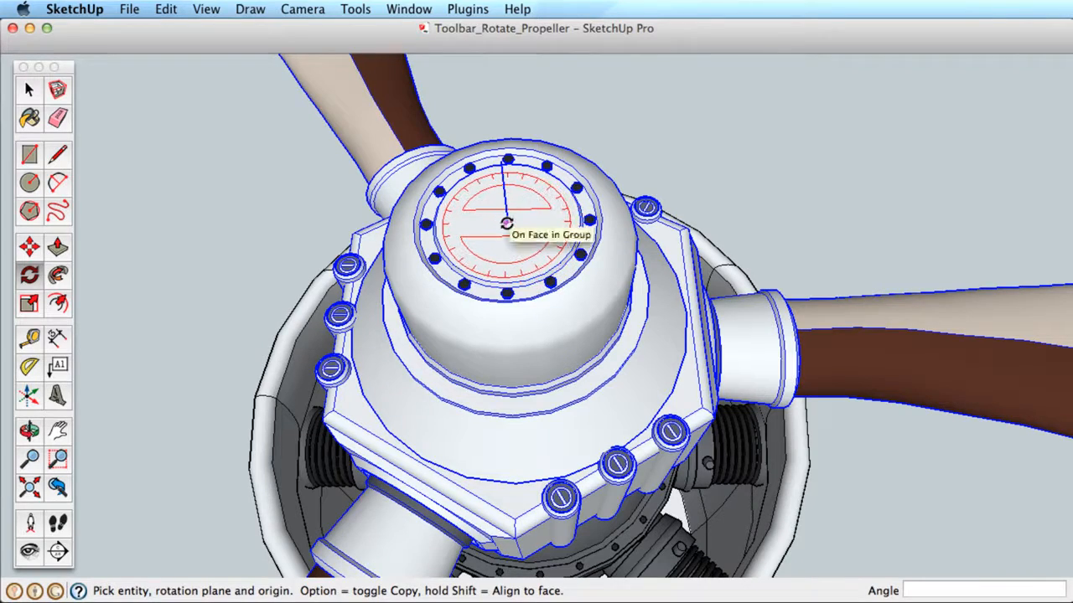
{"action": "left_click", "coordinate": [506, 226]}
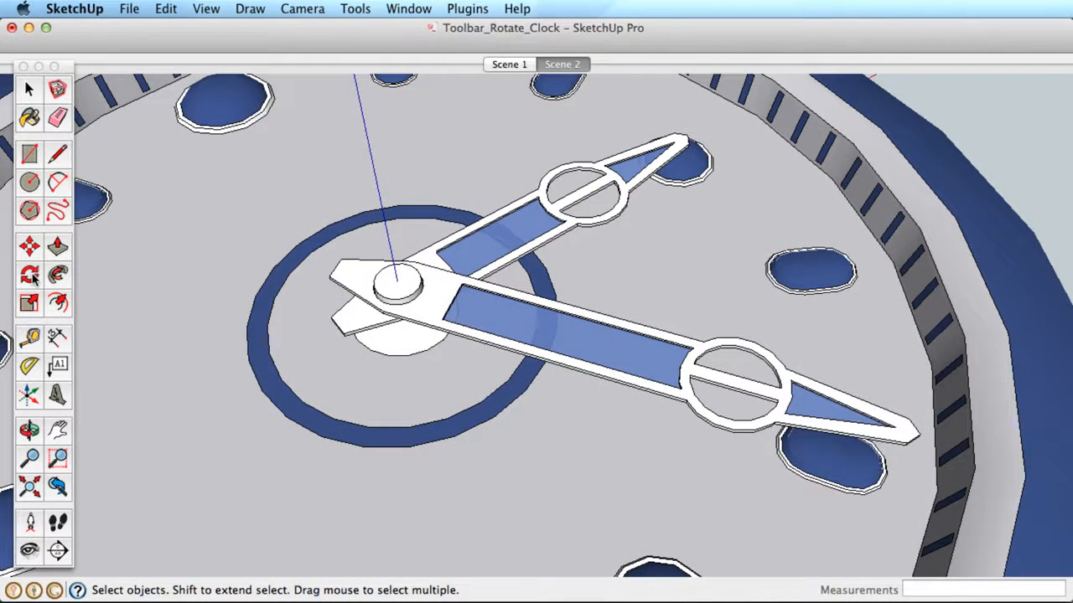
- Select the minute hand and start rotating it about the centre pin
{"action": "left_click", "coordinate": [499, 322]}
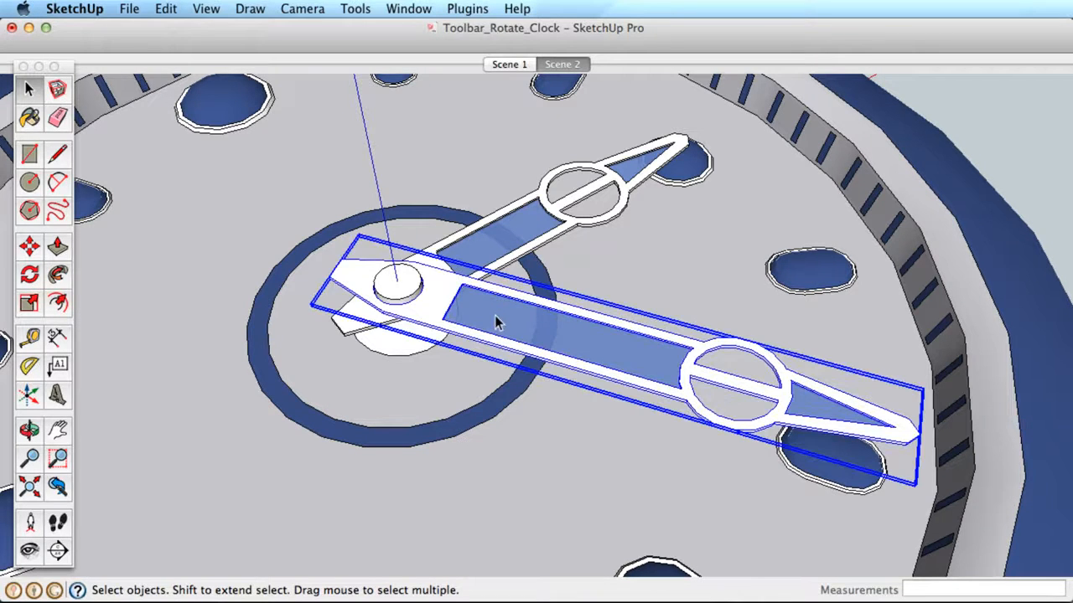
{"action": "left_click", "coordinate": [28, 273]}
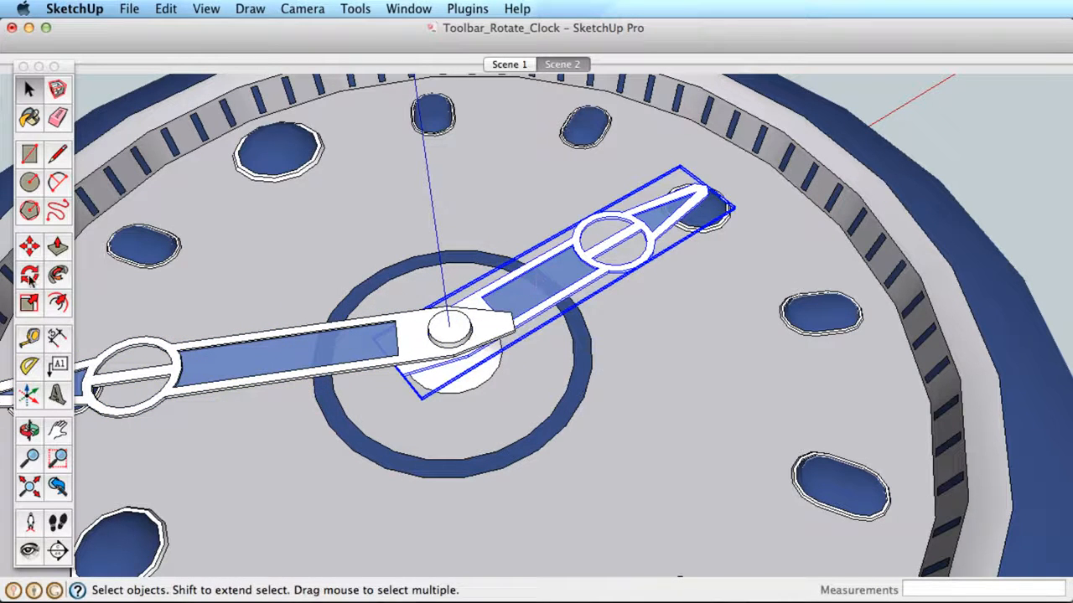
{"action": "left_click", "coordinate": [30, 272]}
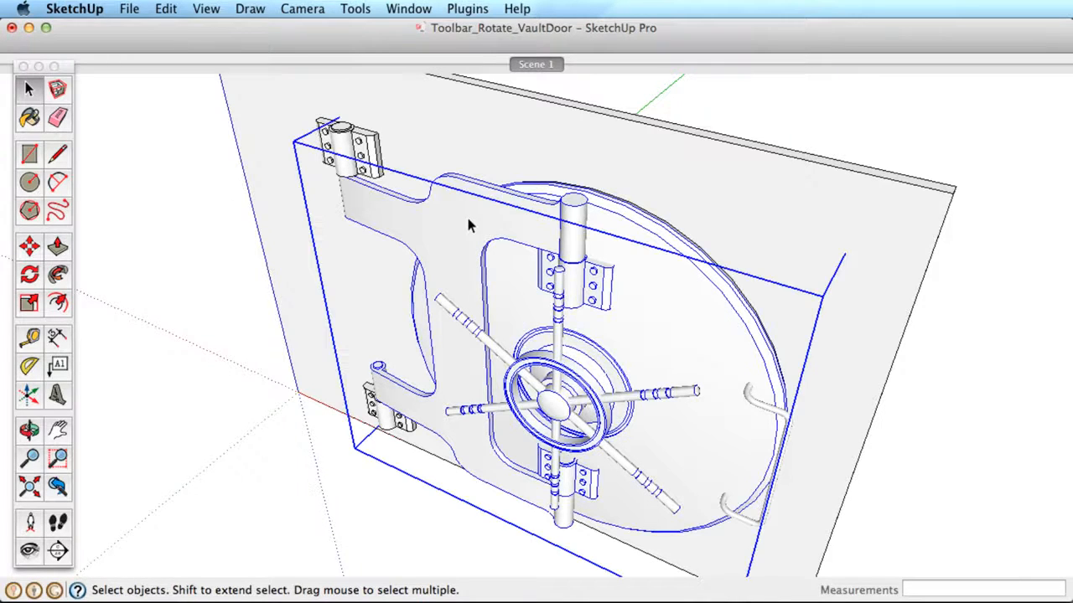
{"action": "mouse_move", "coordinate": [339, 108]}
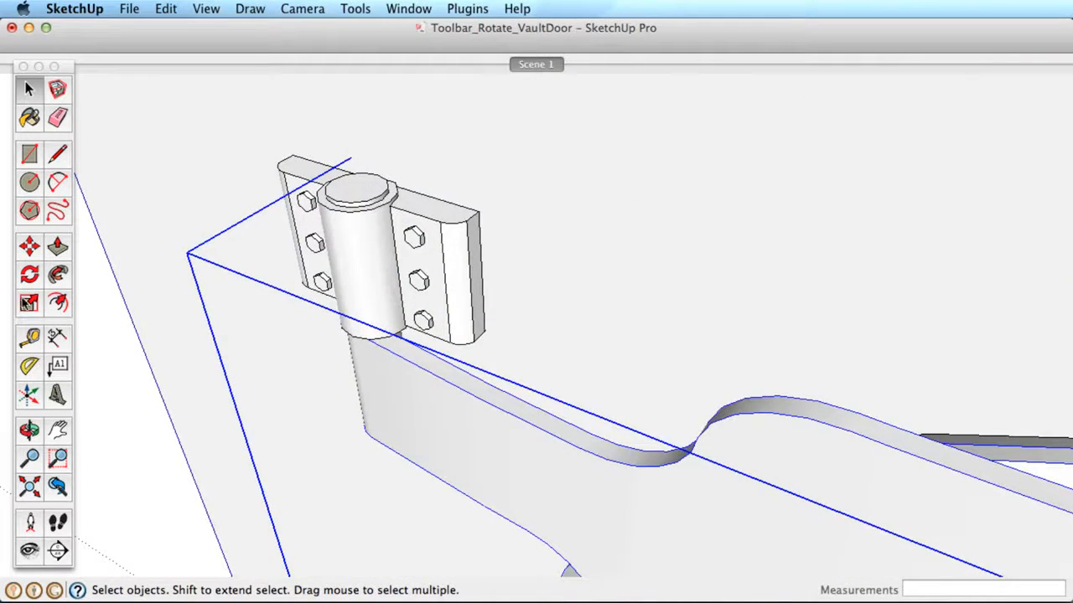
- Set the top hinge pin as the rotation pivot for the vault door
{"action": "left_click", "coordinate": [27, 274]}
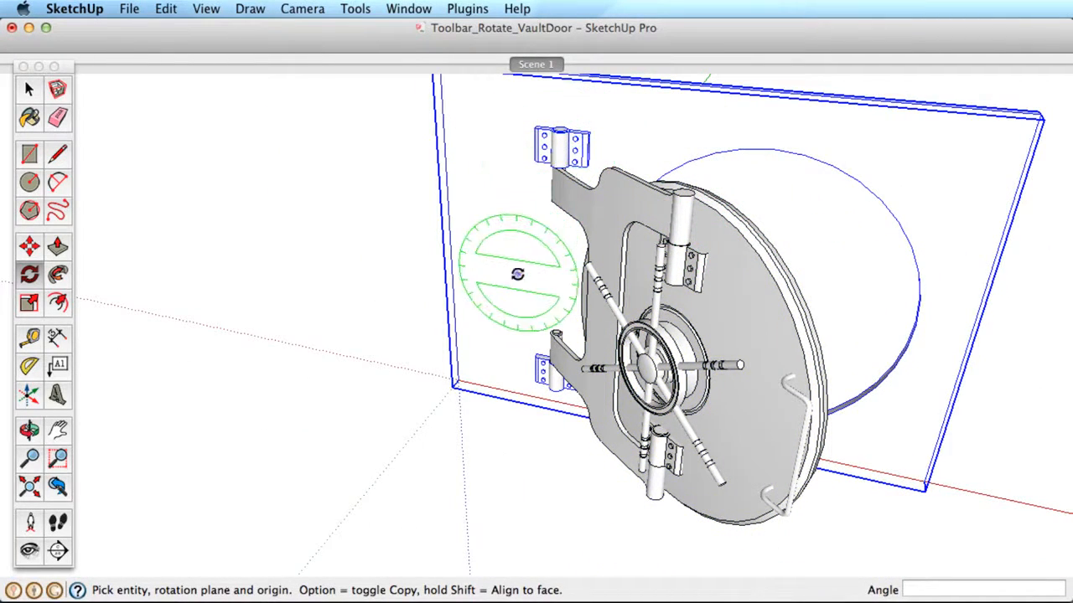
{"action": "mouse_move", "coordinate": [513, 275]}
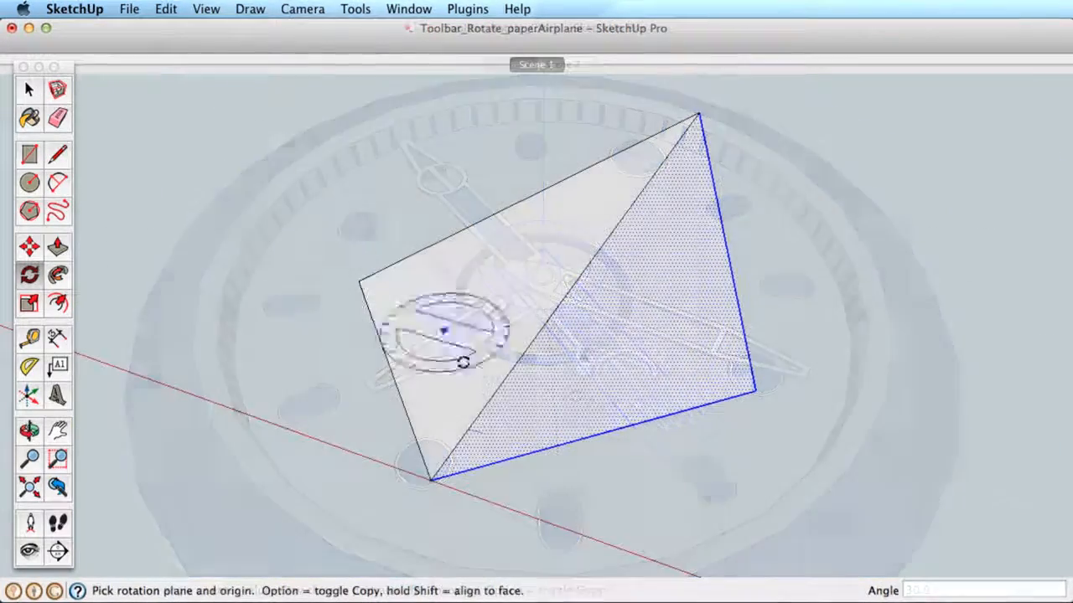
{"action": "mouse_move", "coordinate": [590, 268]}
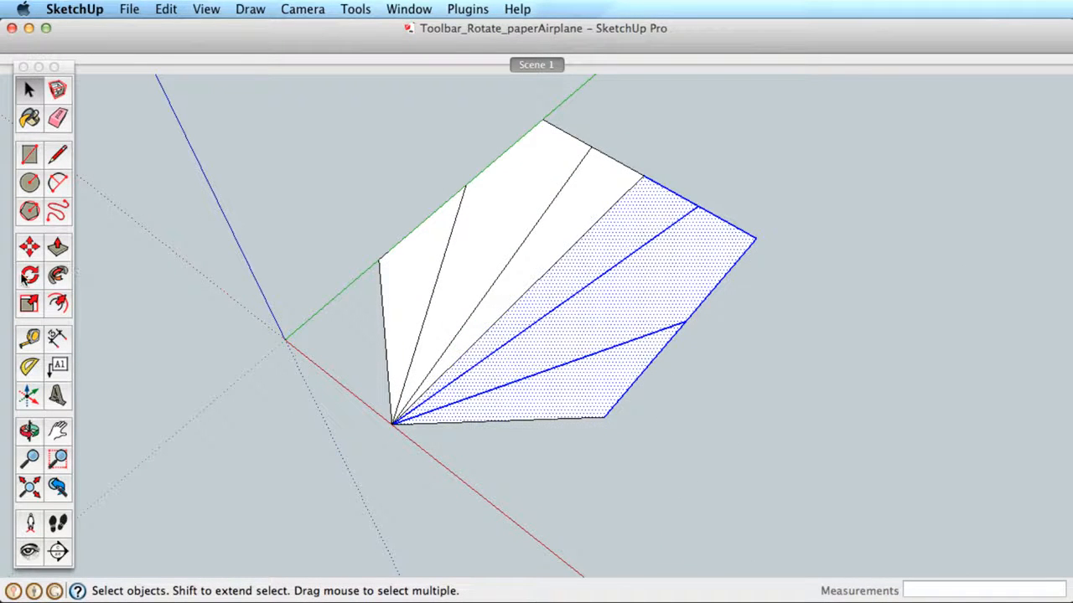
- Rotate the next crease panel upward toward the airplane's nose shape
{"action": "left_click", "coordinate": [26, 273]}
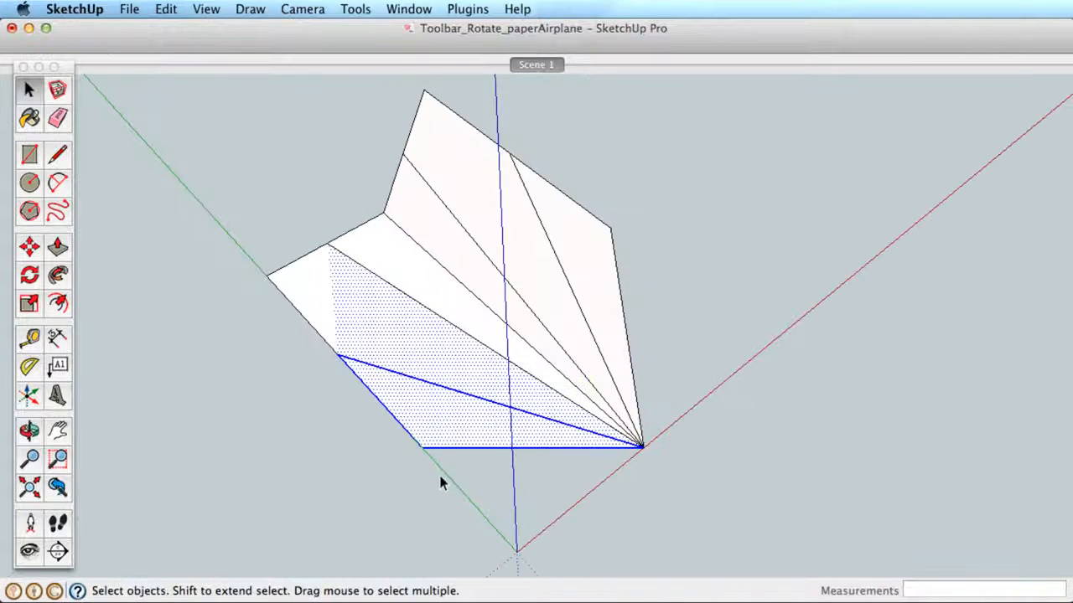
- Fold one wing and its last flap down about the centre crease
{"action": "left_click", "coordinate": [28, 275]}
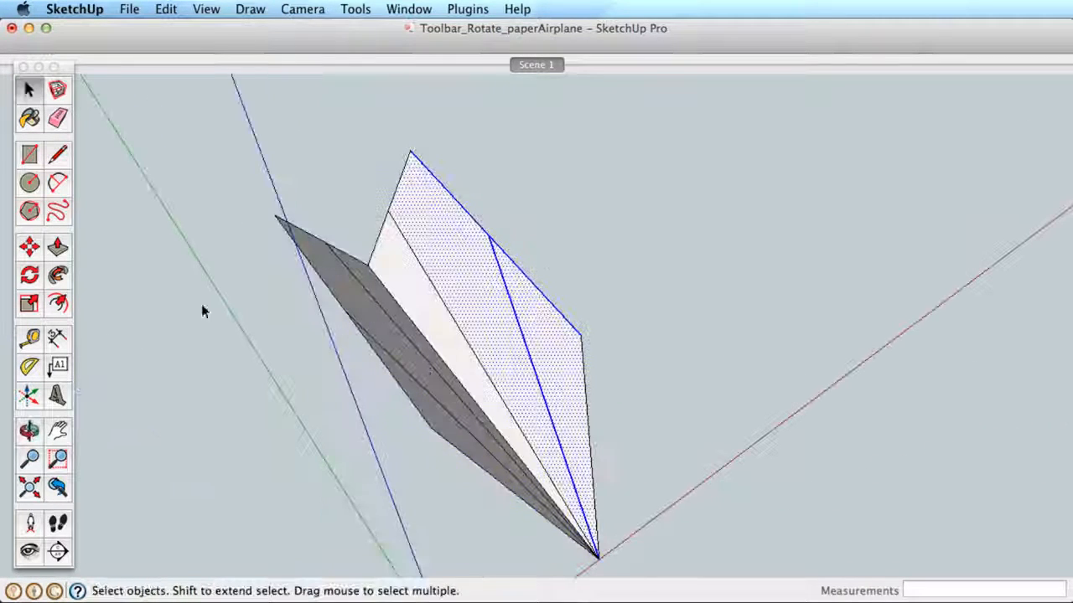
{"action": "left_click", "coordinate": [30, 275]}
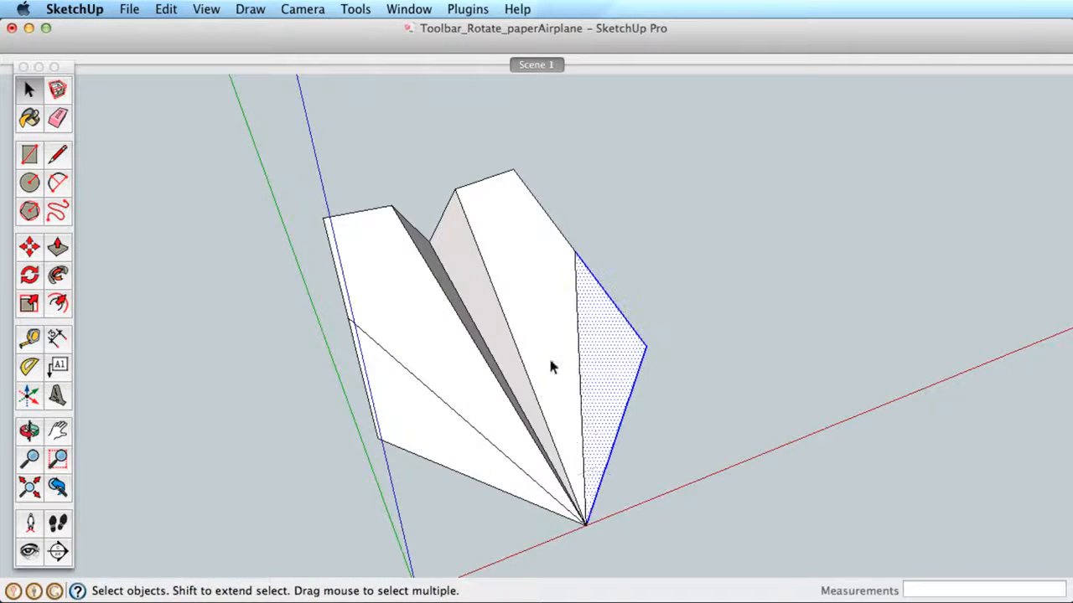
{"action": "left_click", "coordinate": [27, 274]}
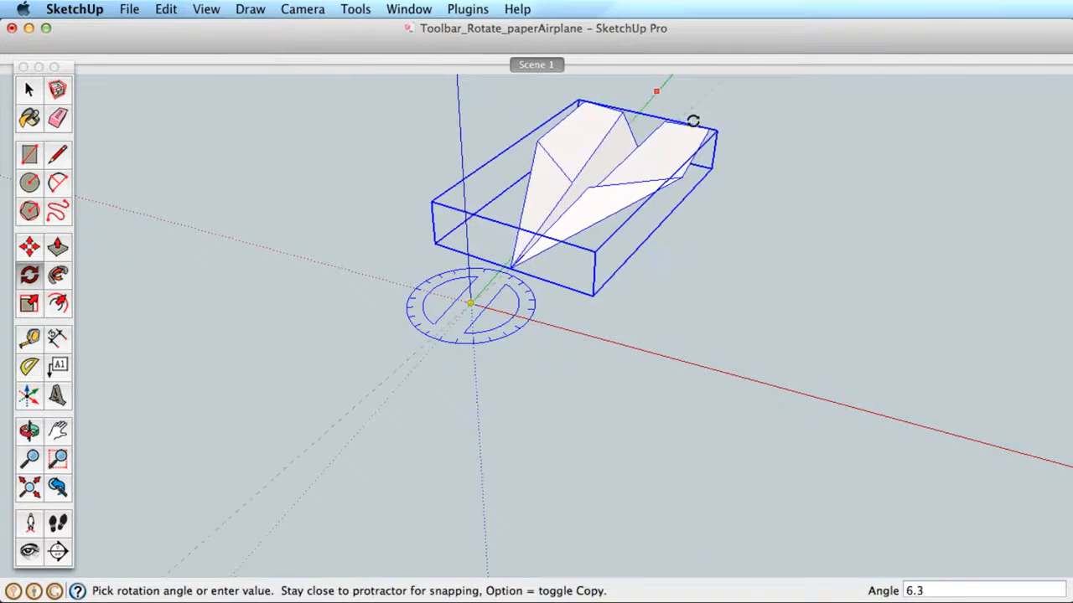
- Rotate-copy the airplane 40 degrees and repeat x9 for a full radial array
{"action": "left_click_drag", "start_coordinate": [694, 121], "coordinate": [727, 233]}
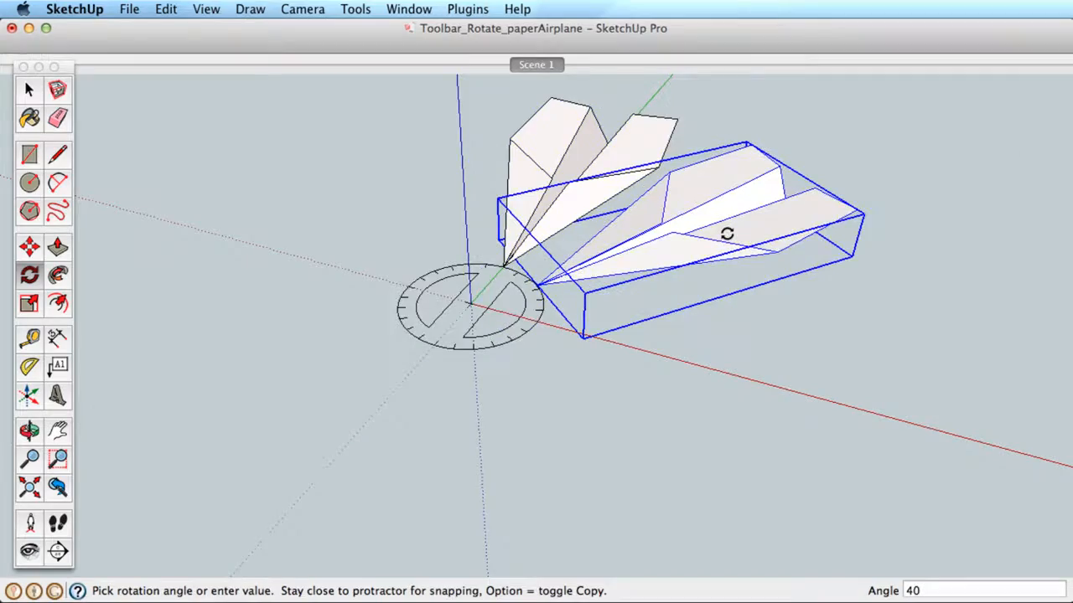
{"action": "type", "text": "x9"}
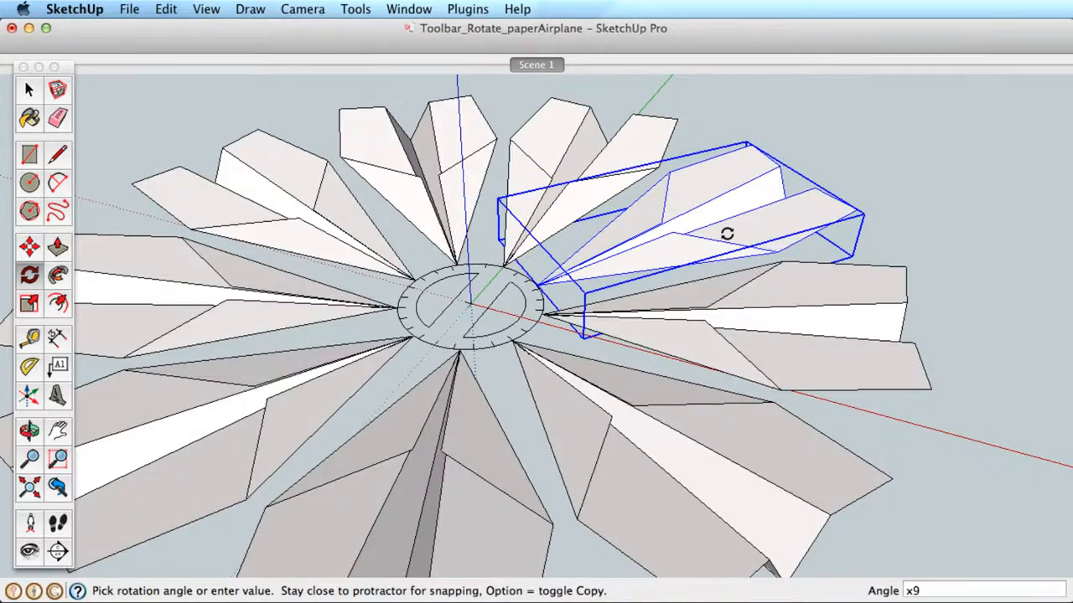